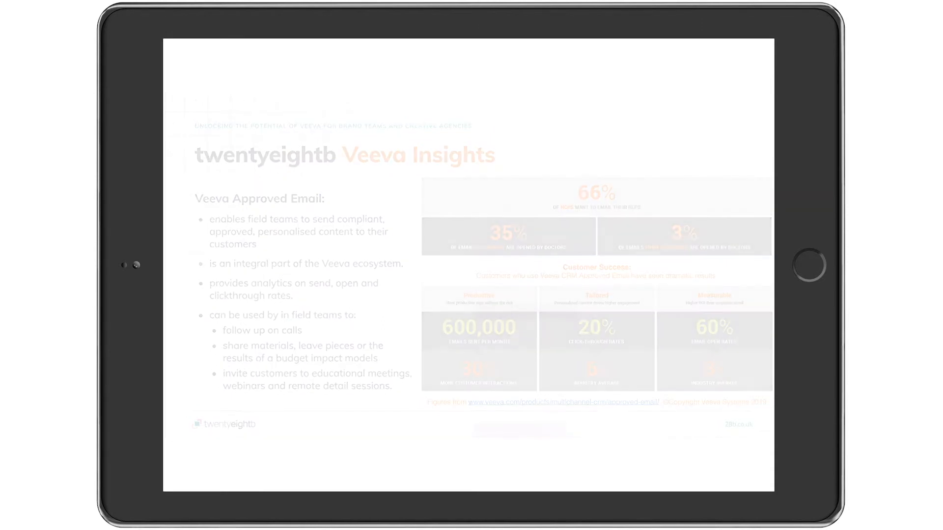
Step: Show the All Accounts list from the My Accounts tab
left_click(276, 475)
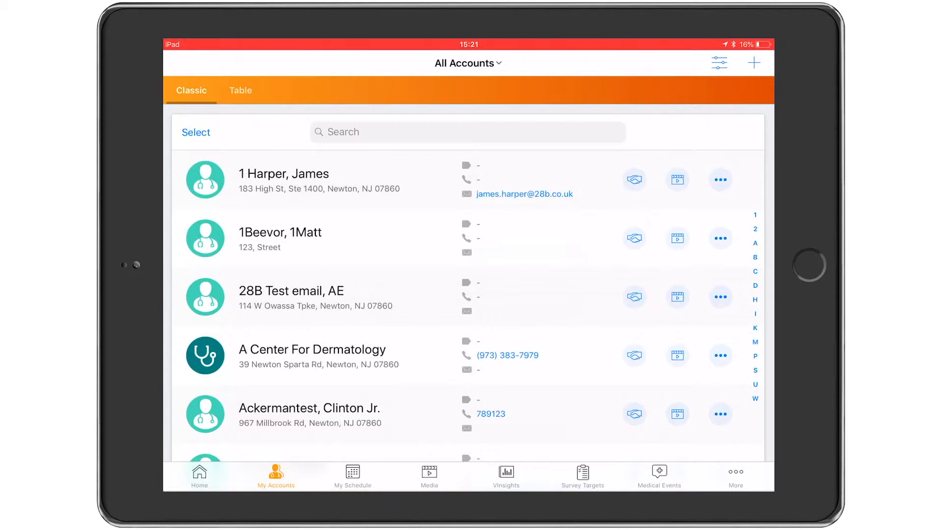
left_click(283, 180)
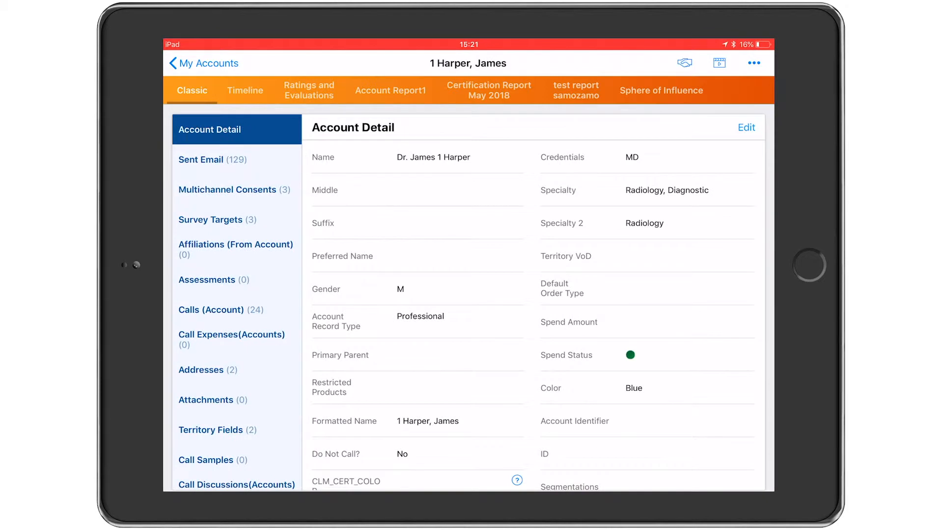
left_click(753, 62)
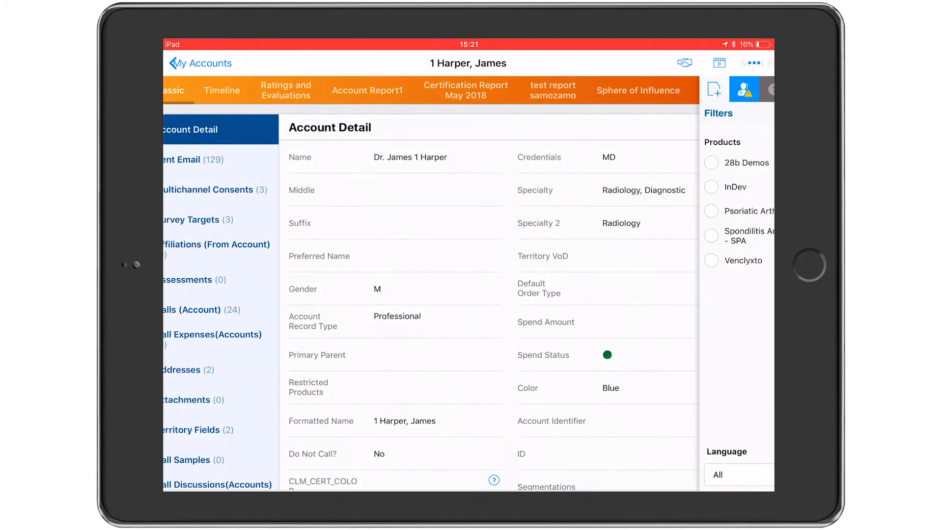
left_click(745, 88)
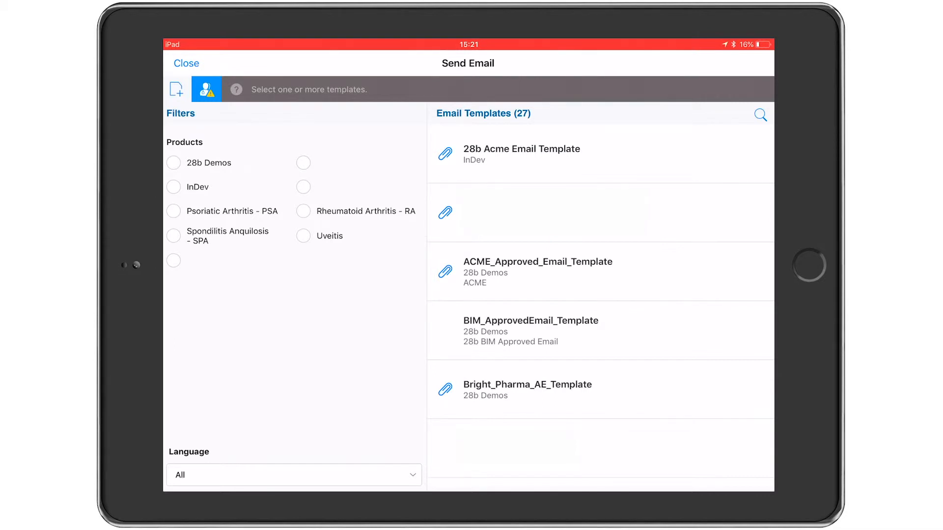
Step: Load the 28b Acme Email Template, giving an 'Acme meeting' draft to James Harper
left_click(600, 154)
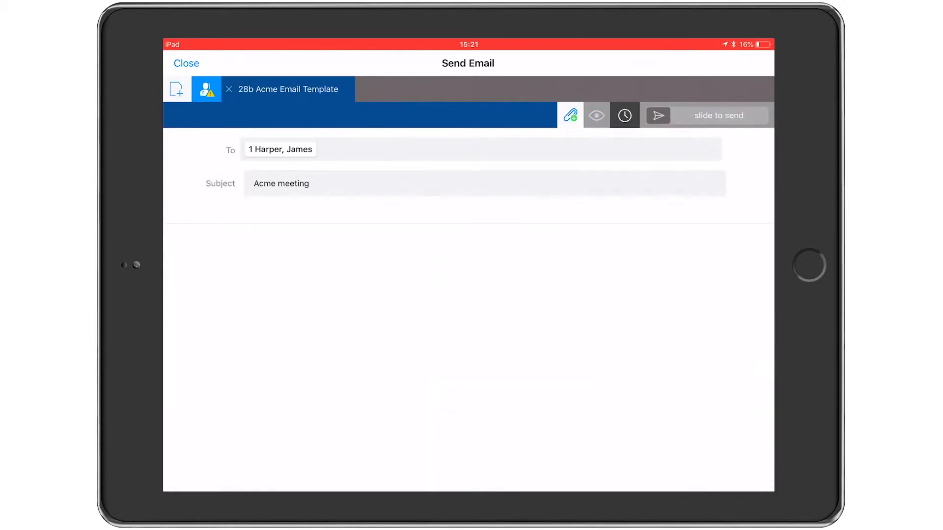
left_click(596, 115)
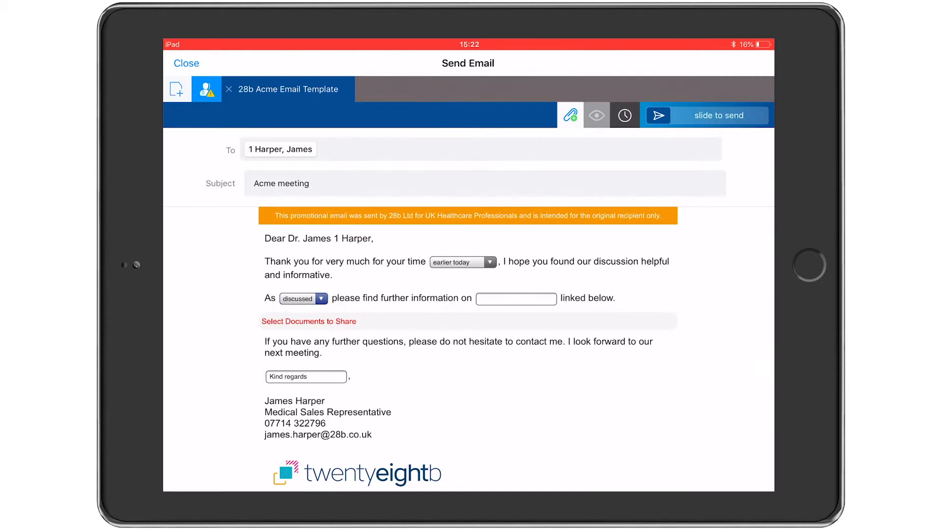
Step: Set the 'As' reason to requested and list the 7 shareable documents
left_click(302, 299)
type("Rr")
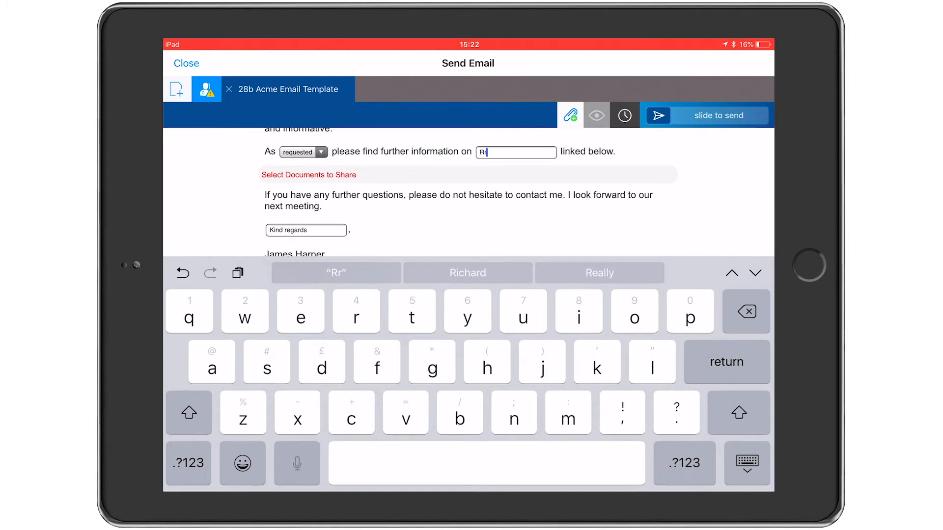
left_click(745, 463)
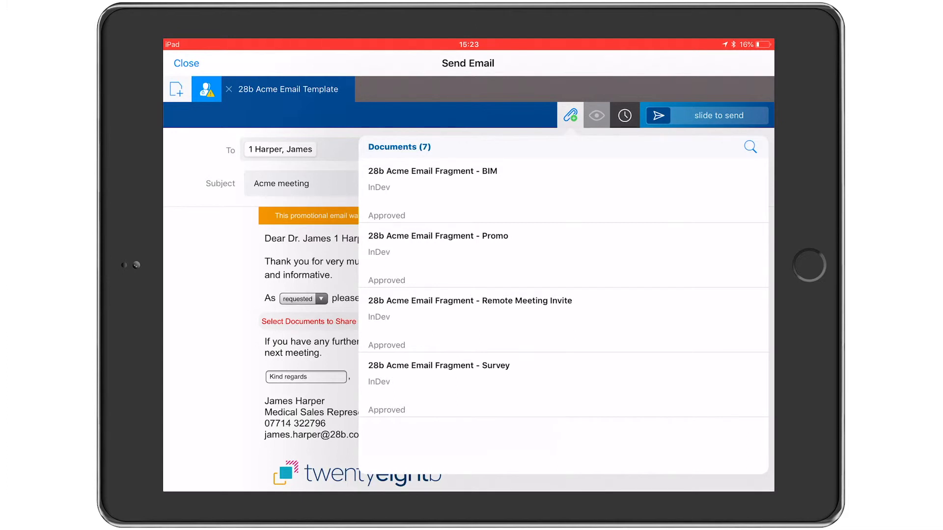
Step: Attach the Promo and Remote Meeting Invite fragments to the email body
left_click(541, 243)
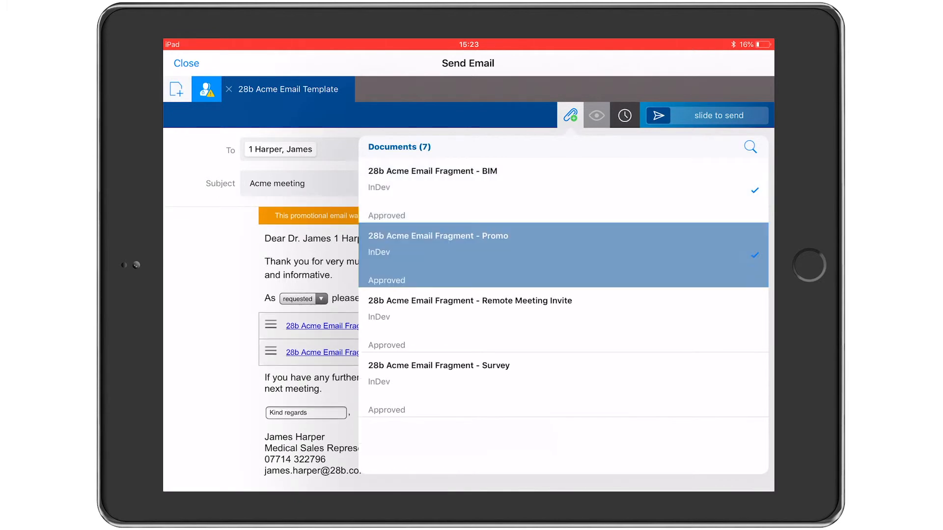
left_click(469, 300)
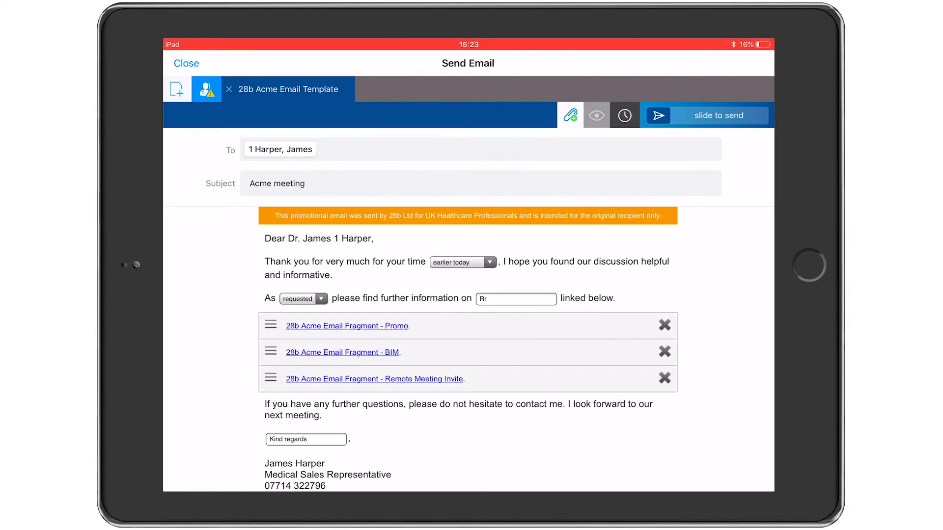
Step: Preview the email and scroll through the ACME XL content, savings summary and meeting link
left_click(595, 115)
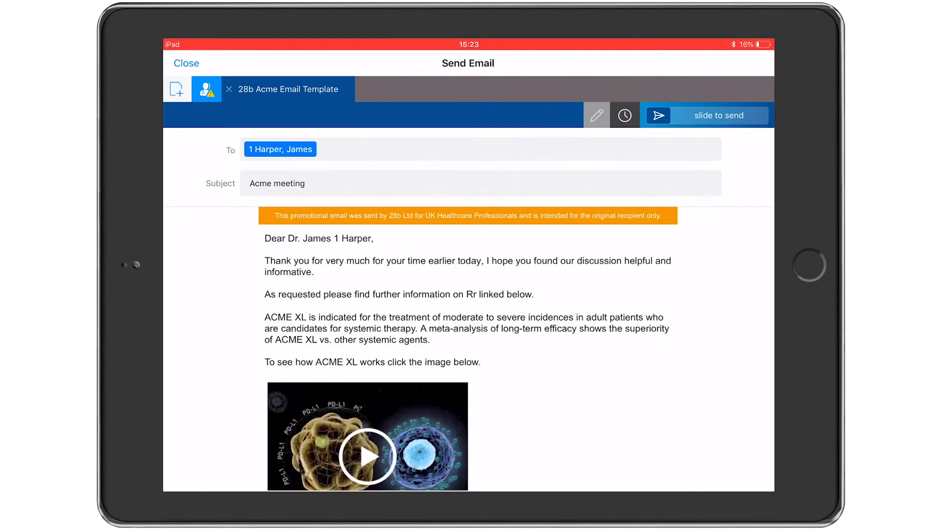
scroll("down", 3)
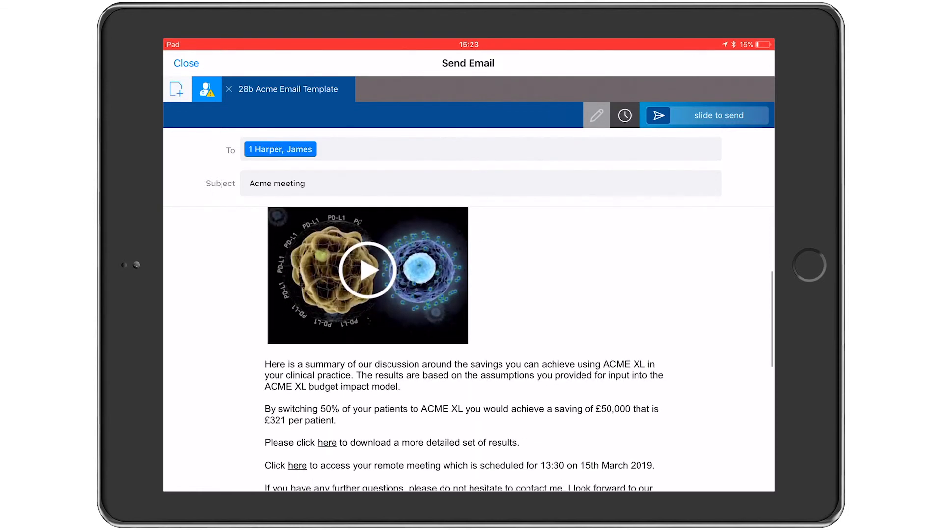
scroll("down", 3)
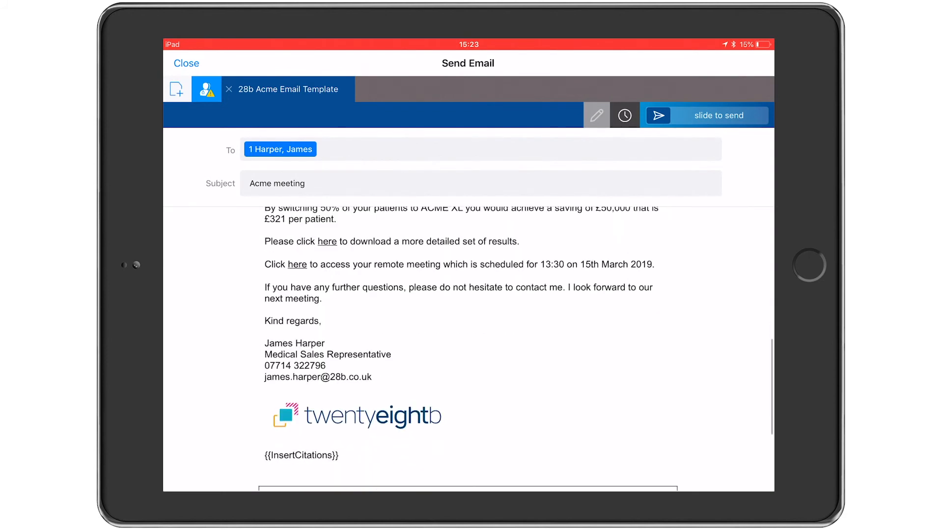
scroll("up", 3)
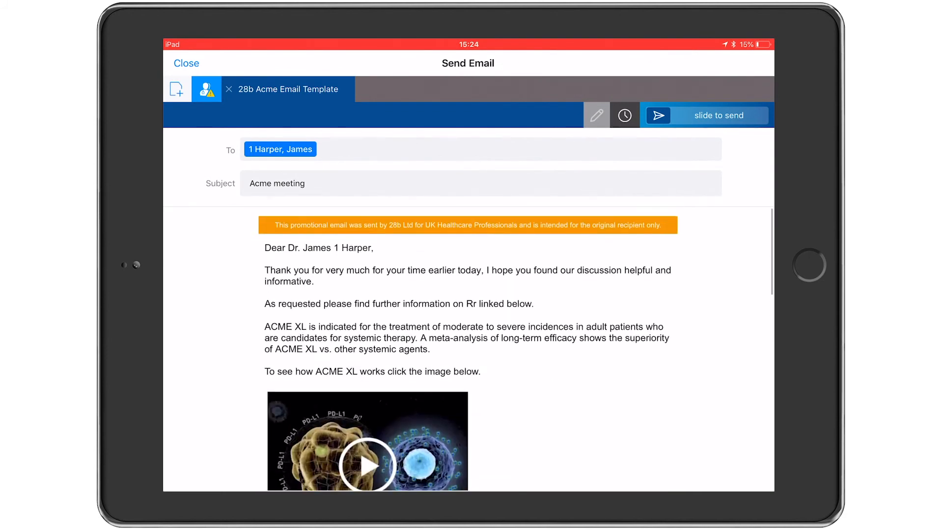
scroll("up", 3)
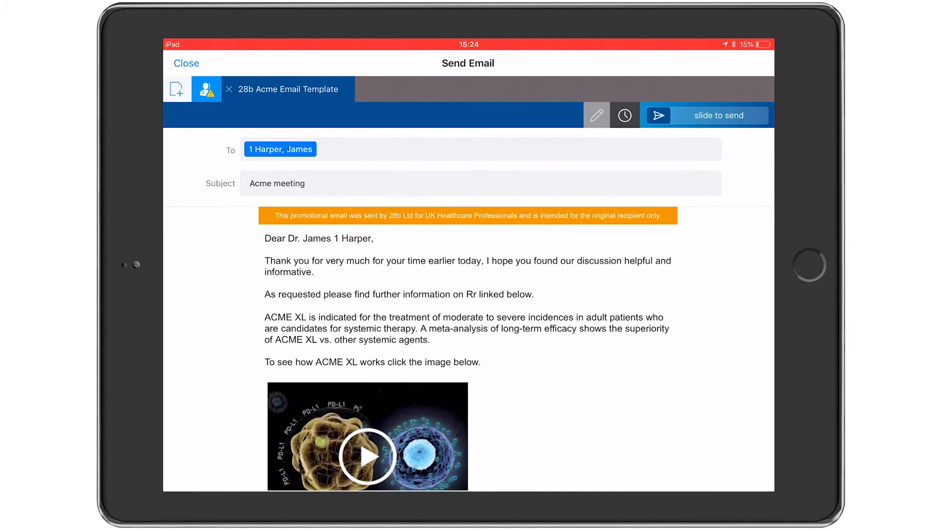
Step: Exit the preview back to the editable draft with its three fragment links
left_click(596, 115)
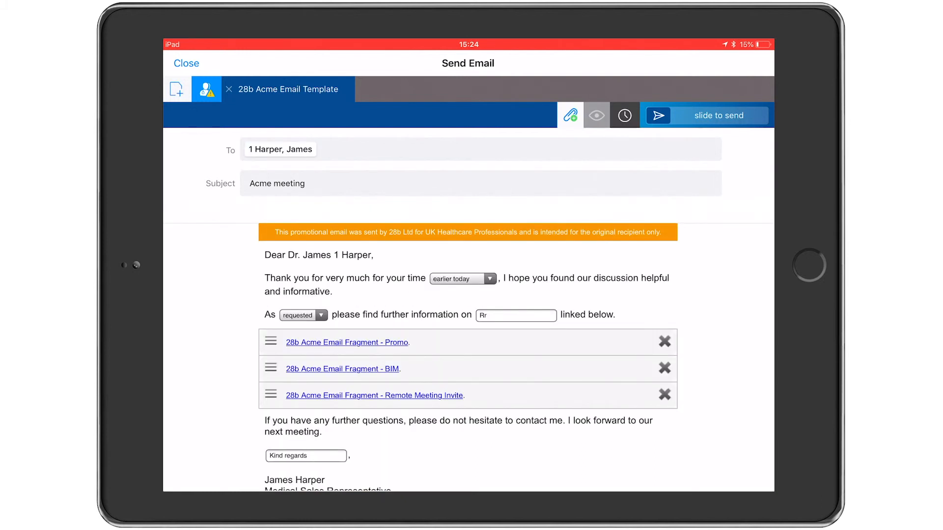
scroll("up", 3)
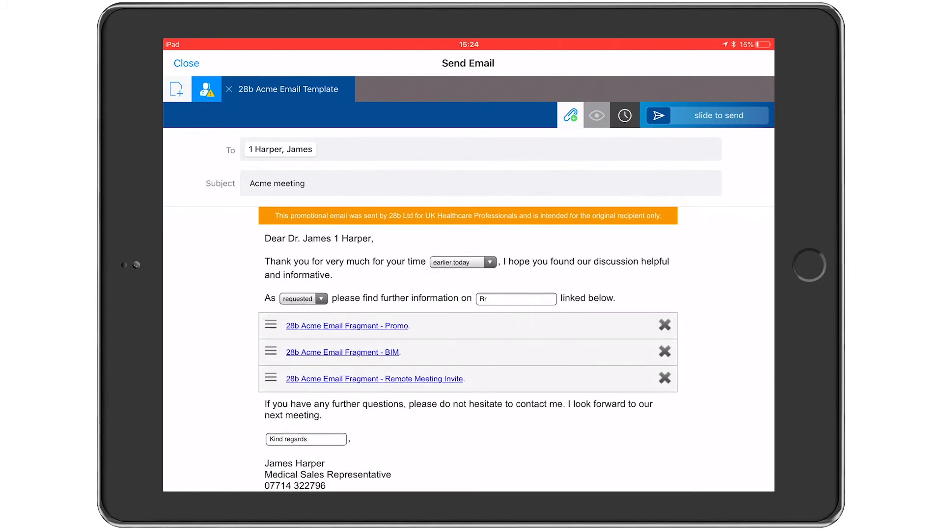